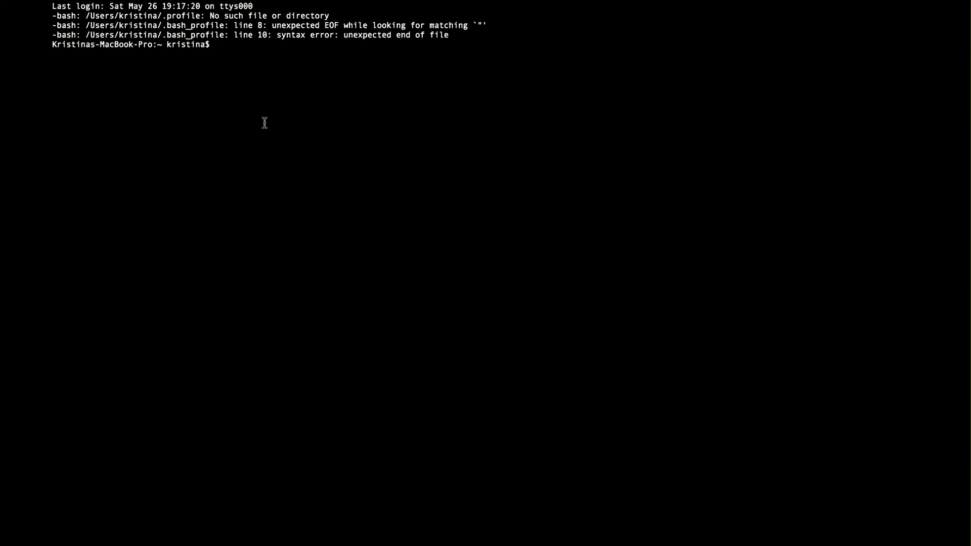
pyautogui.moveTo(561, 20)
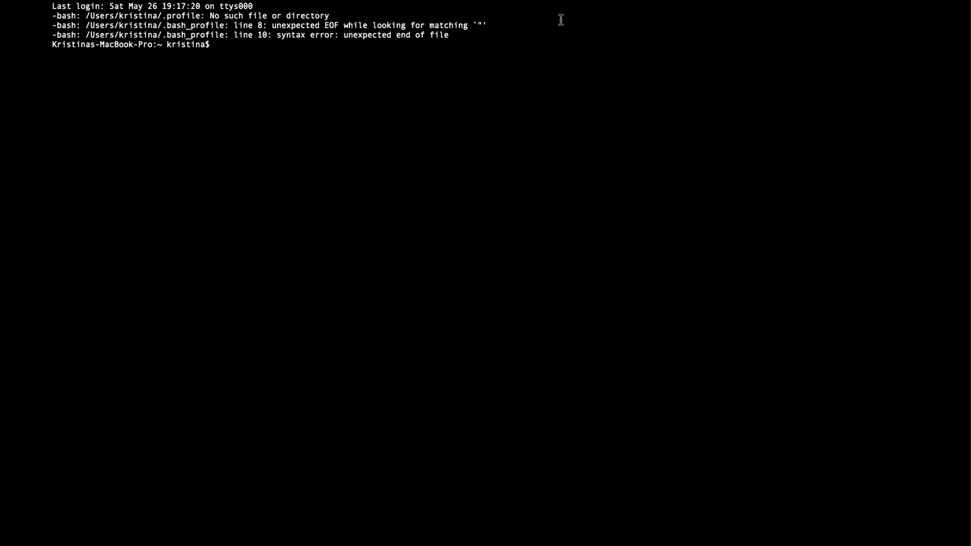
pyautogui.moveTo(238, 106)
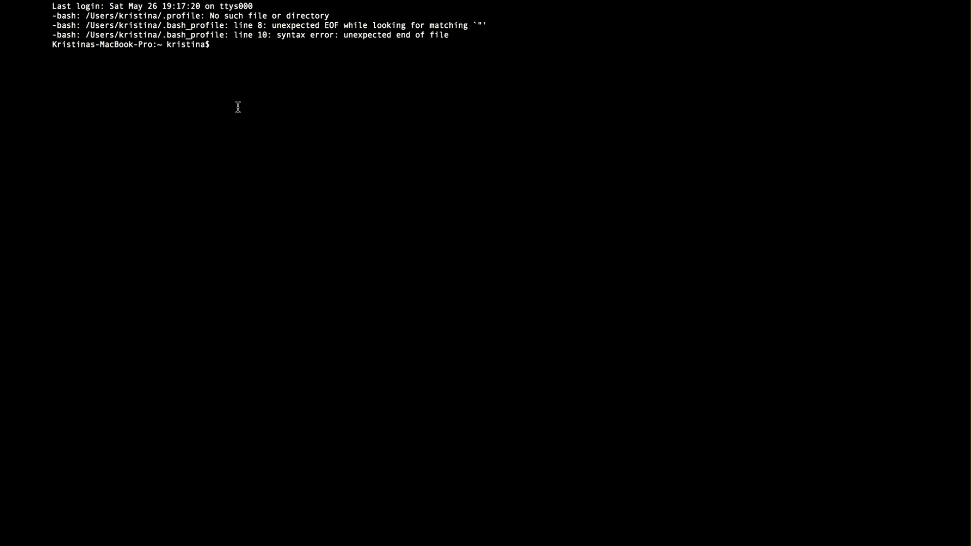
pyautogui.moveTo(461, 91)
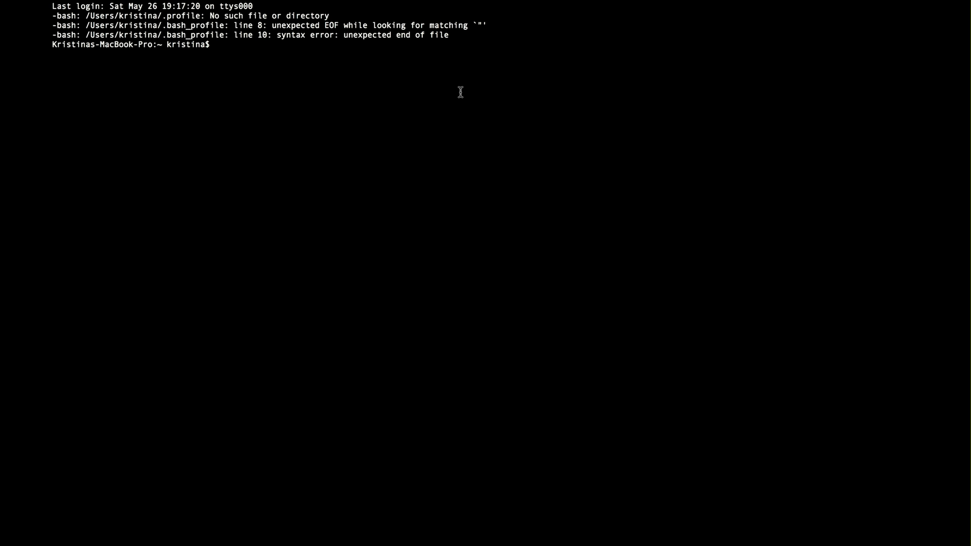
pyautogui.moveTo(458, 110)
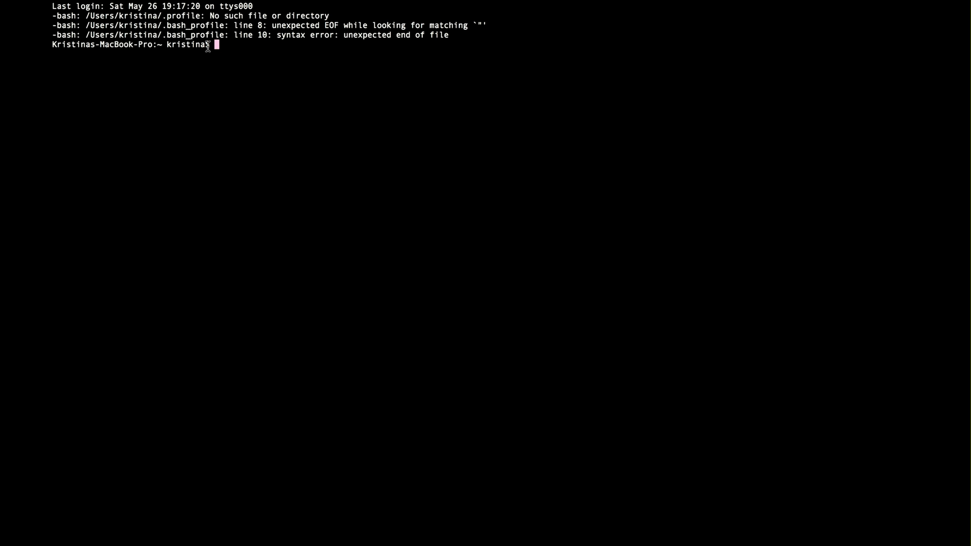
pyautogui.moveTo(81, 44); pyautogui.dragTo(204, 44)
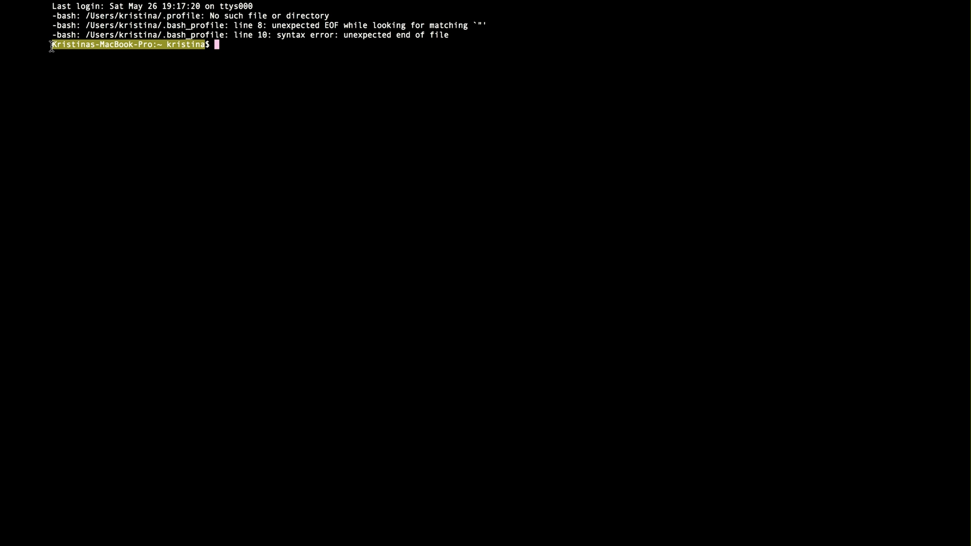
pyautogui.moveTo(191, 49)
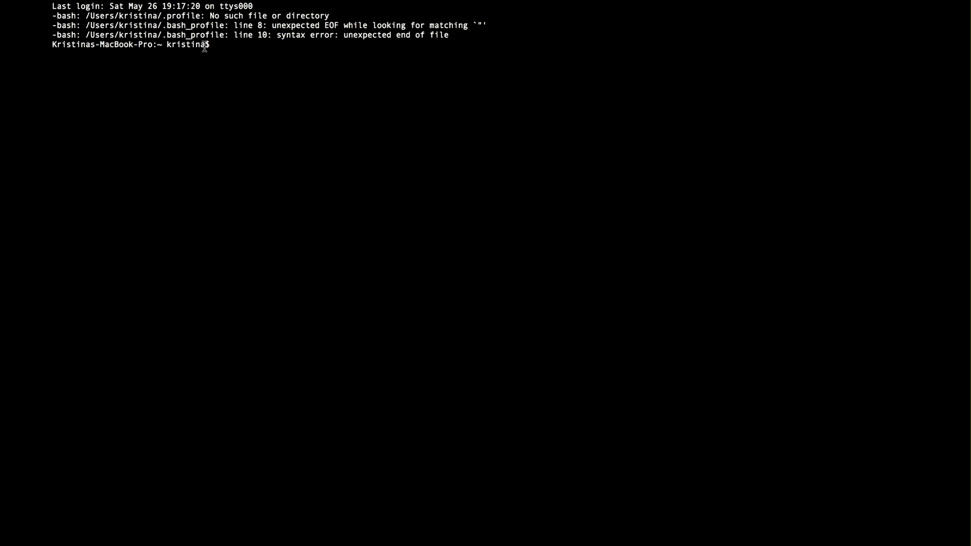
pyautogui.moveTo(220, 45)
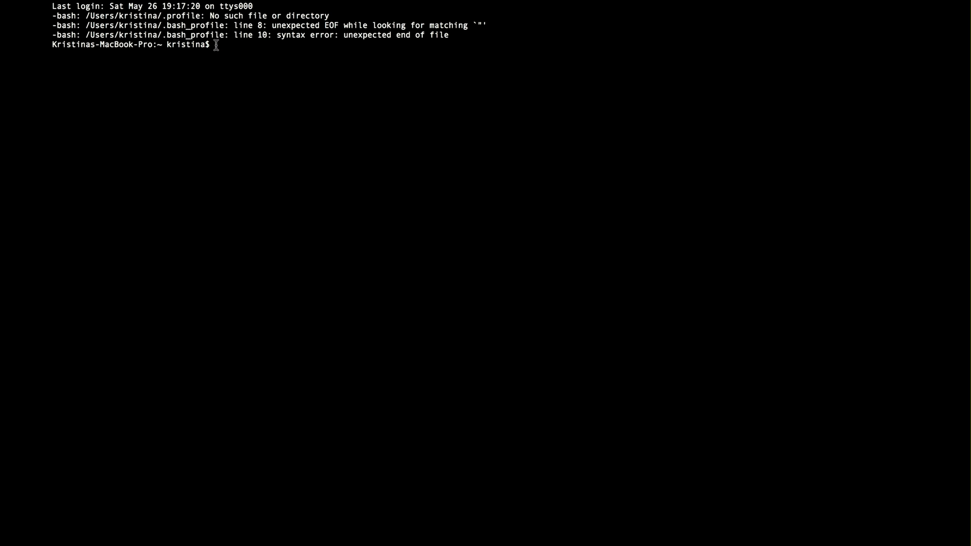